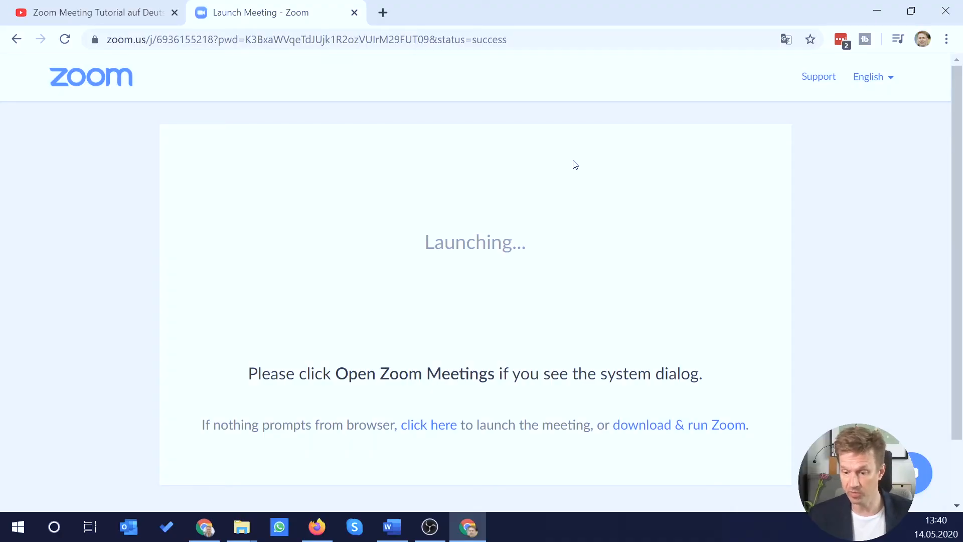
pyautogui.moveTo(572, 133)
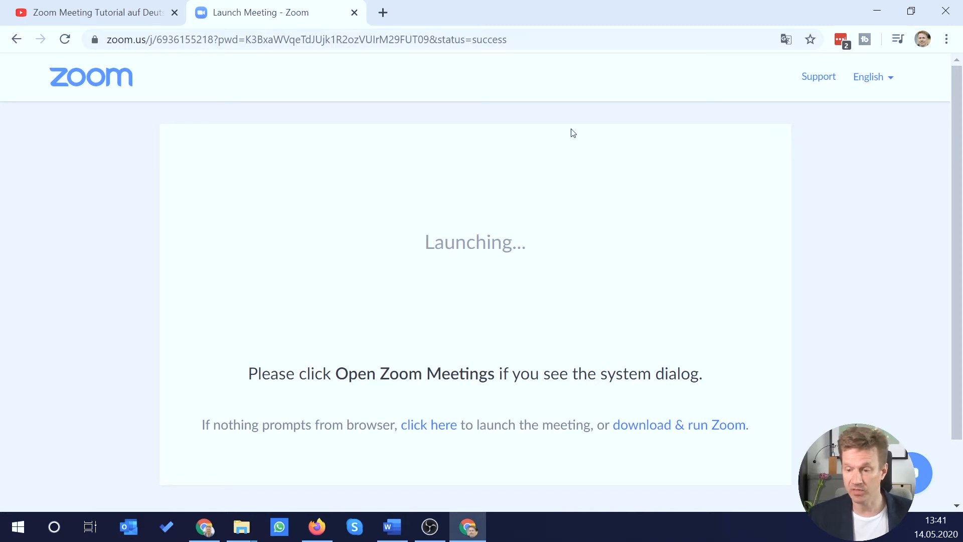
pyautogui.moveTo(529, 137)
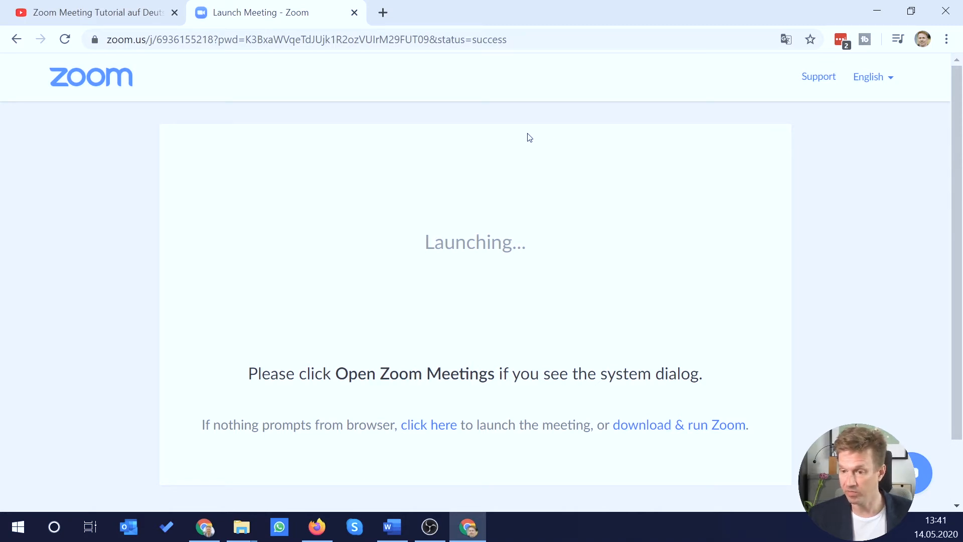
pyautogui.moveTo(360, 72)
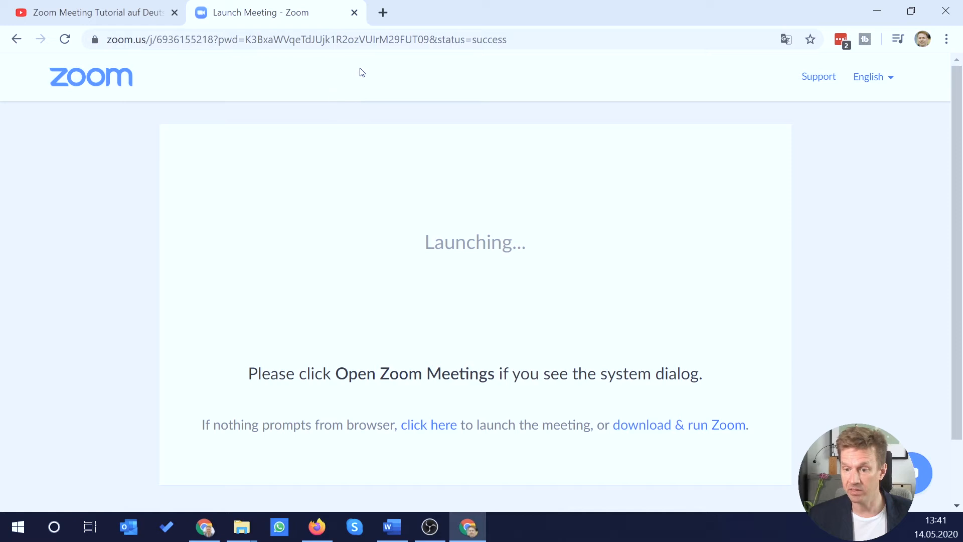
pyautogui.moveTo(473, 189)
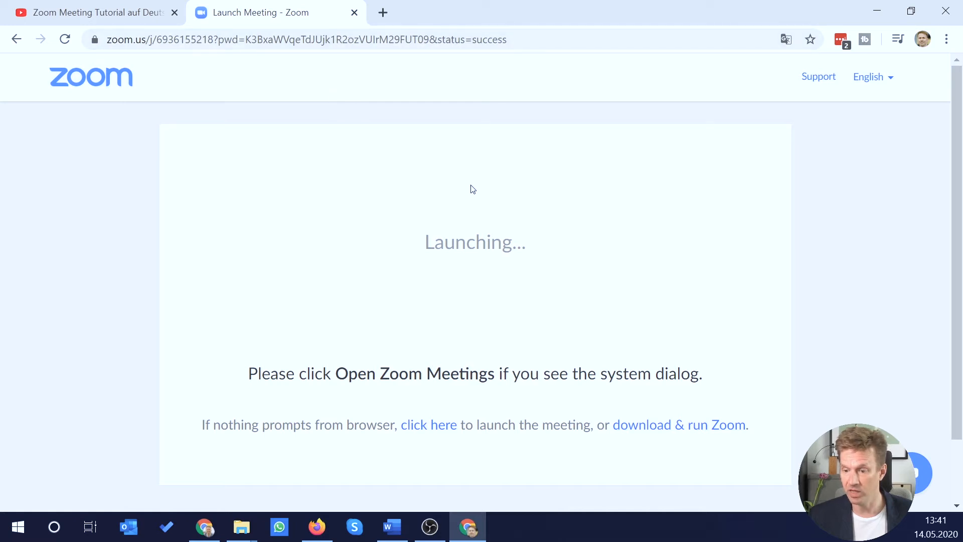
pyautogui.moveTo(309, 236)
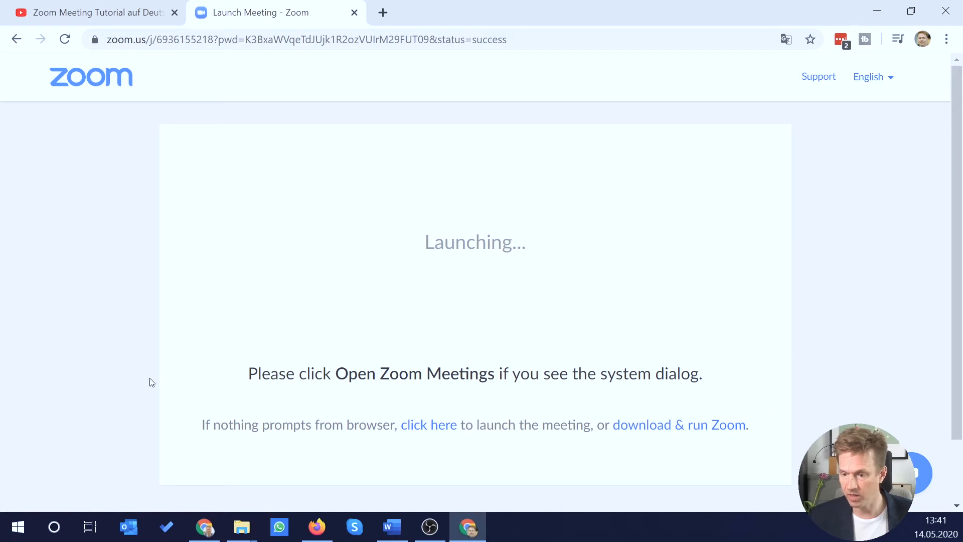
pyautogui.moveTo(150, 341)
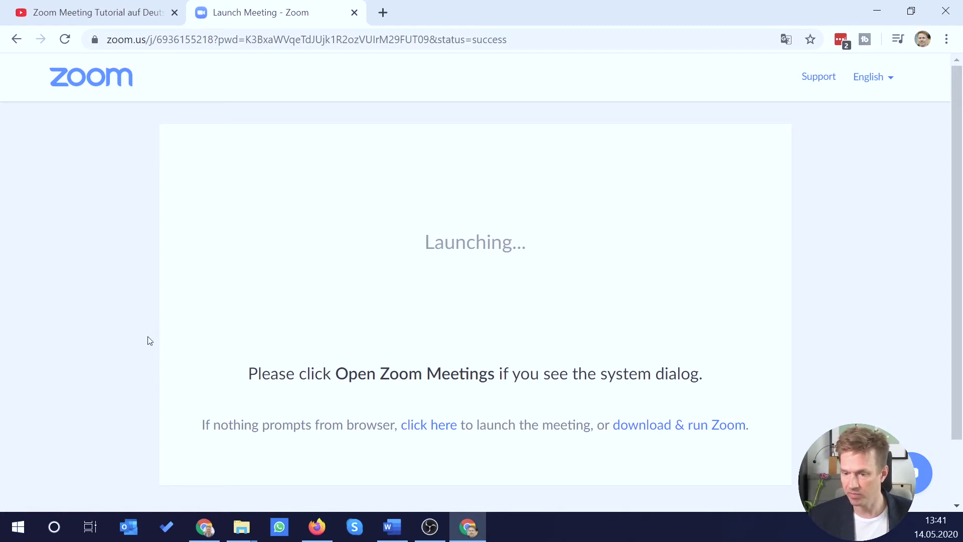
pyautogui.moveTo(443, 425)
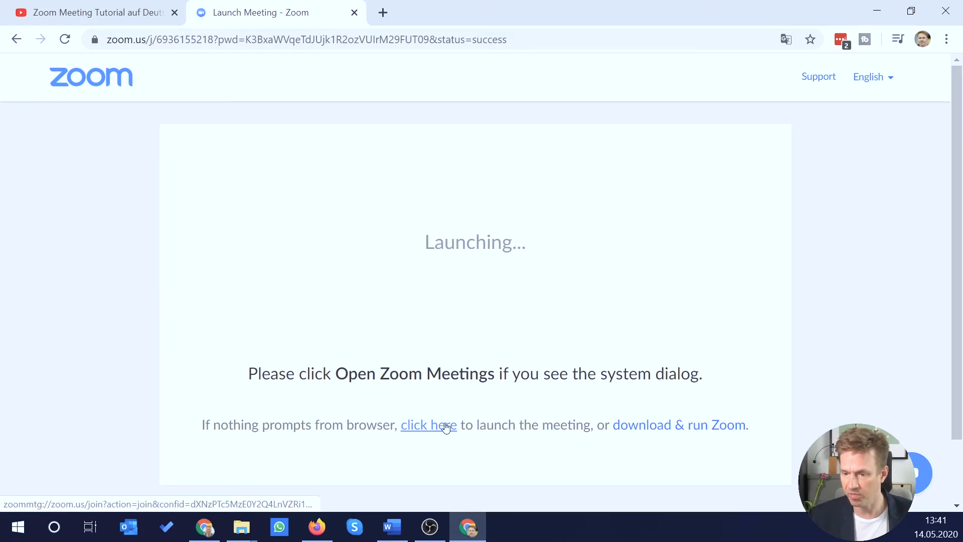
# Relaunch the meeting and cancel the 'Zoom Meetings öffnen?' desktop app prompt.
pyautogui.click(429, 425)
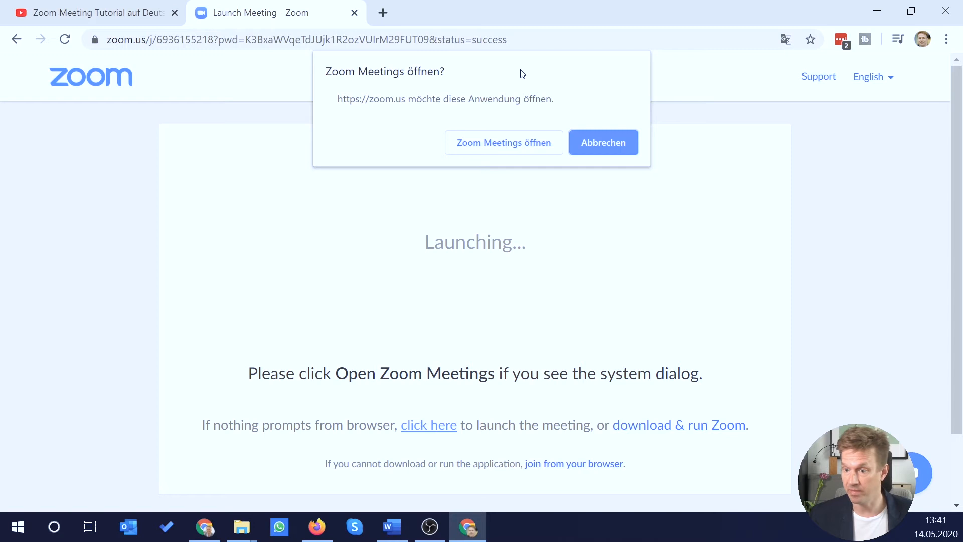
pyautogui.moveTo(639, 120)
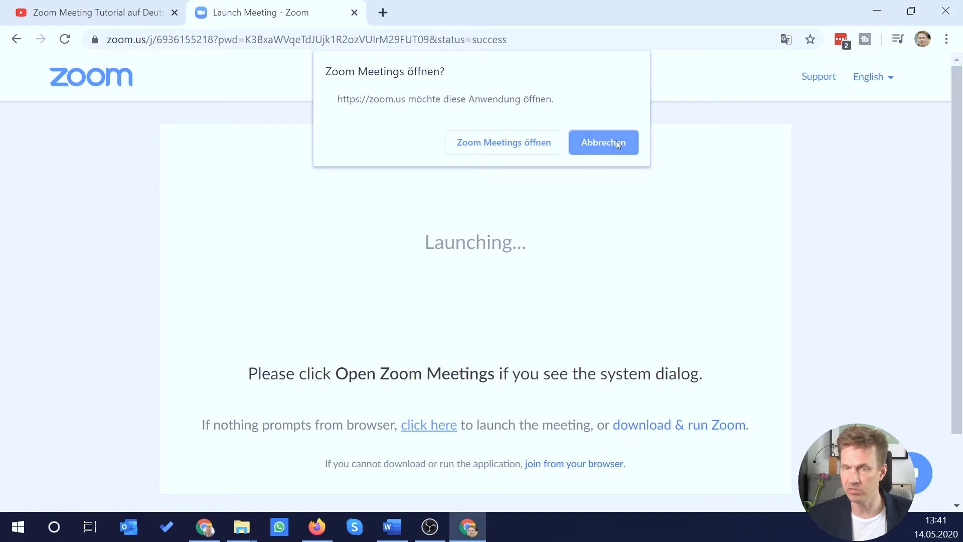
pyautogui.click(604, 143)
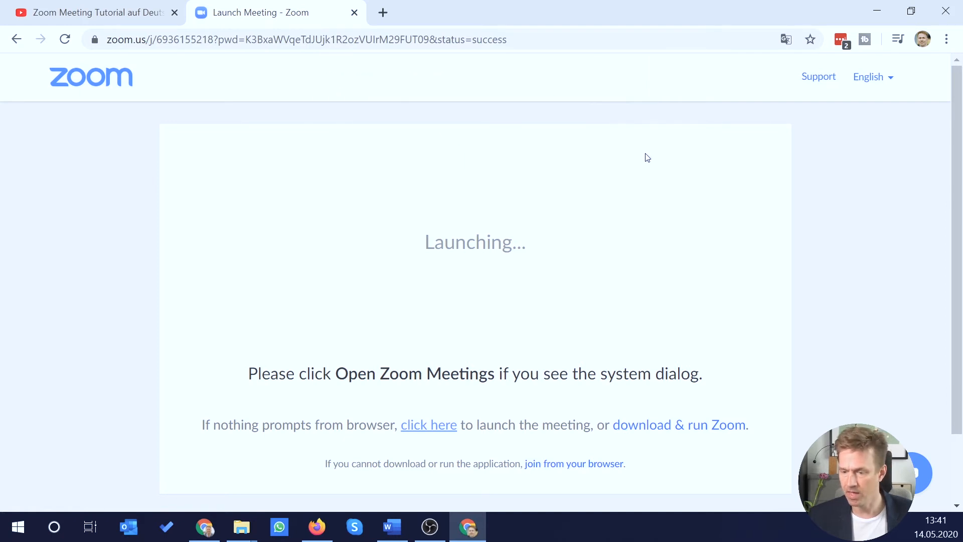
pyautogui.moveTo(348, 475)
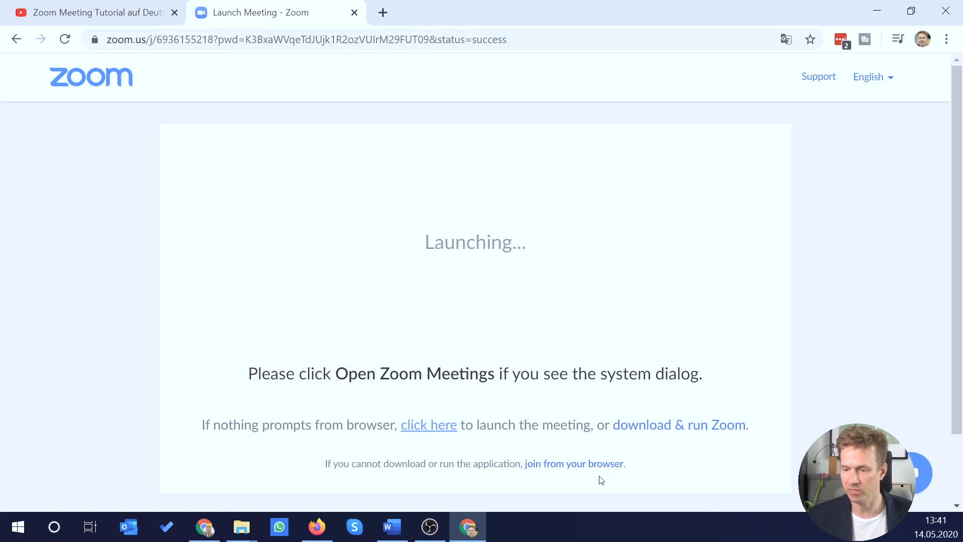
pyautogui.moveTo(579, 469)
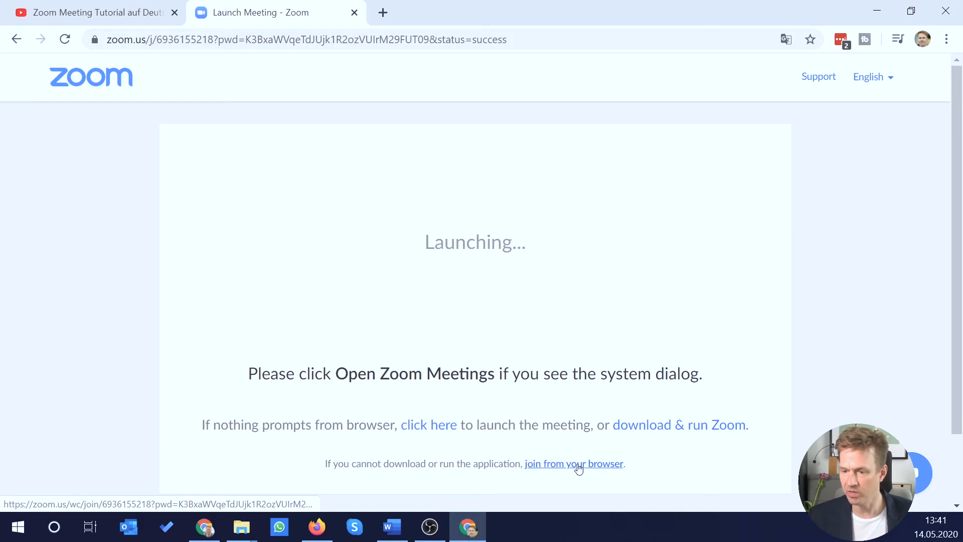
# Choose 'join from your browser' and submit the join request.
pyautogui.click(574, 464)
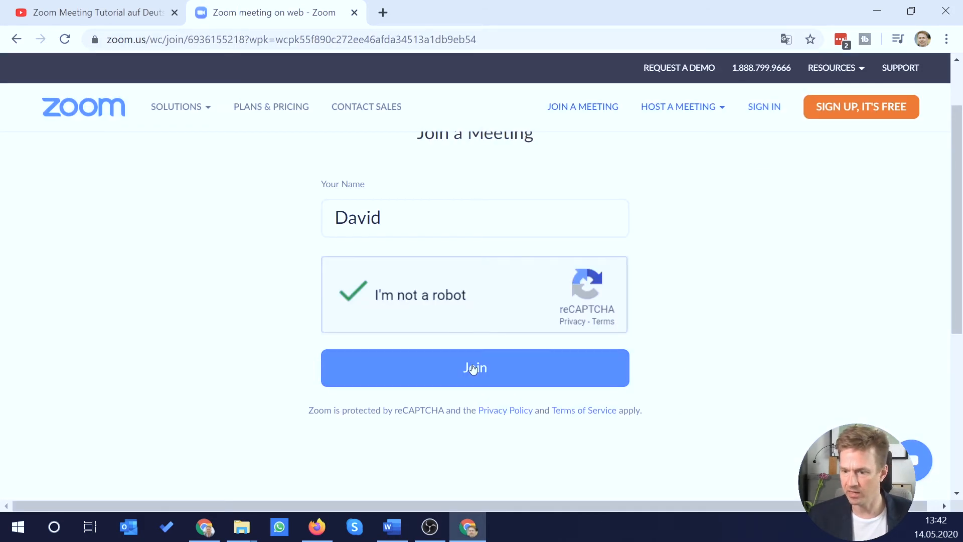
pyautogui.click(474, 367)
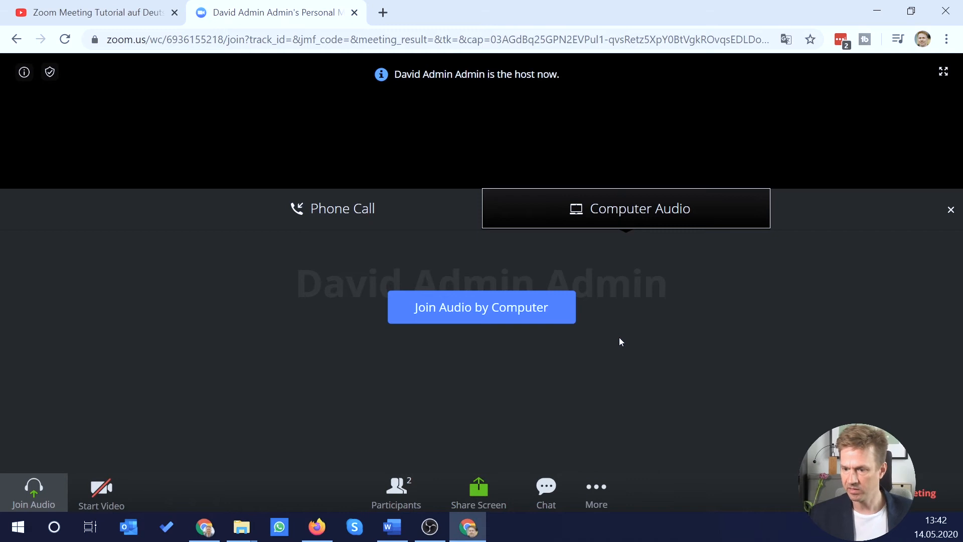
# Join audio by computer.
pyautogui.click(482, 307)
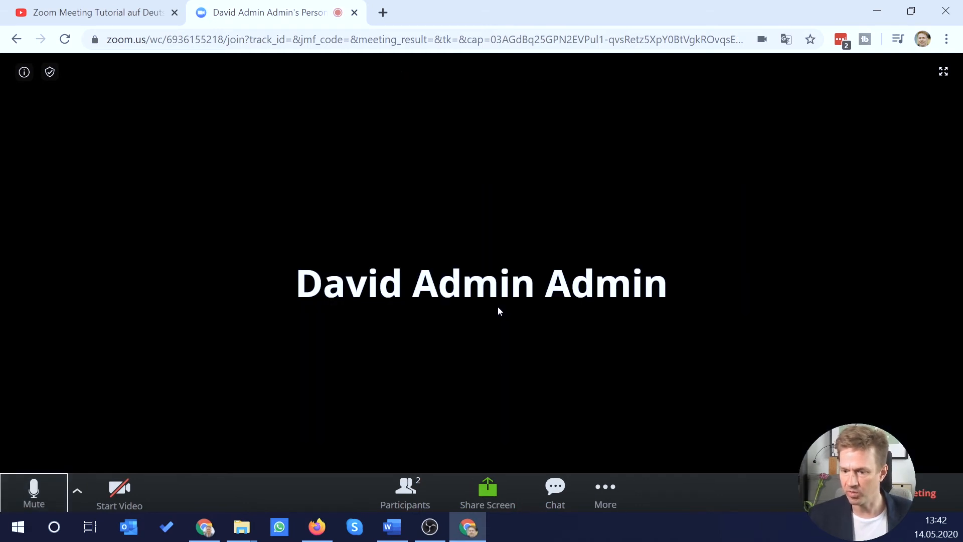
# Check the microphone and speaker menu beside Mute, then start video.
pyautogui.click(77, 491)
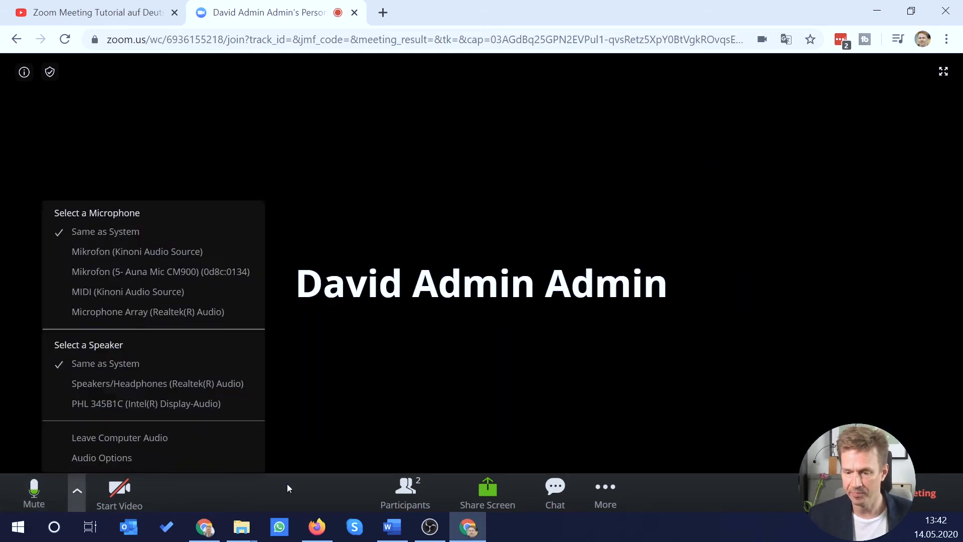
pyautogui.click(172, 466)
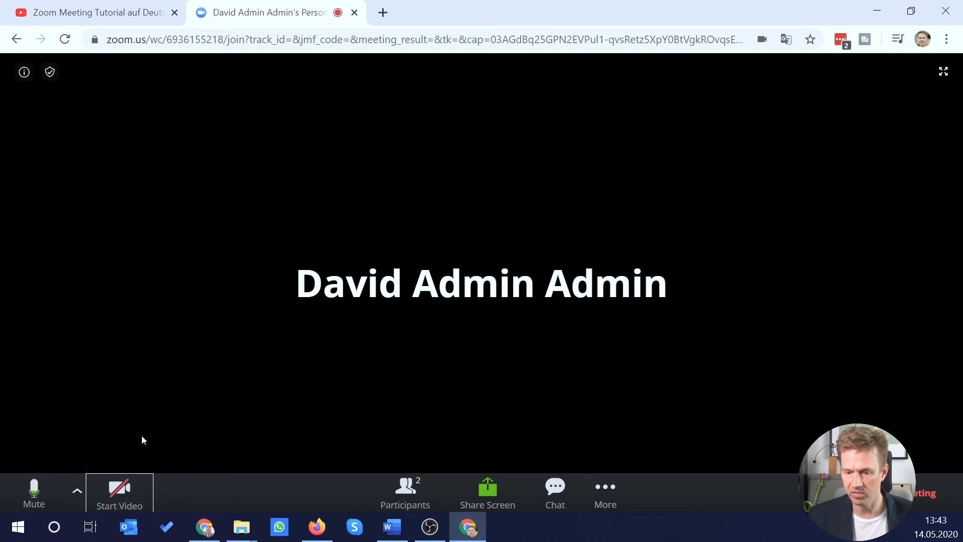
pyautogui.click(120, 491)
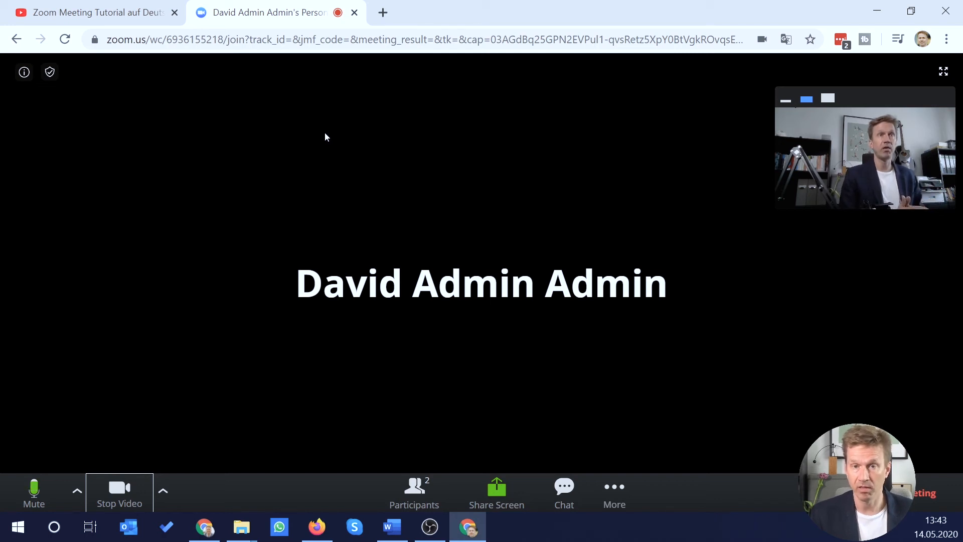
pyautogui.moveTo(284, 159)
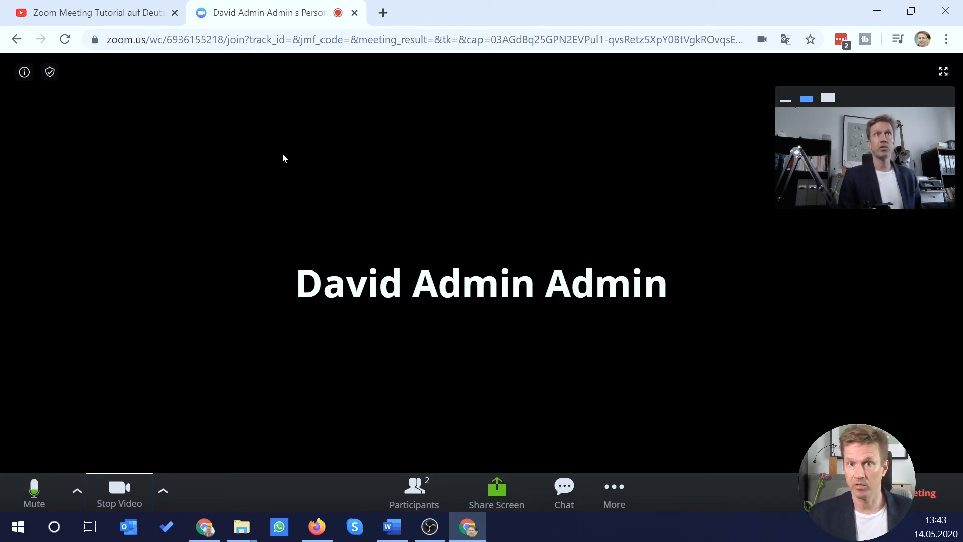